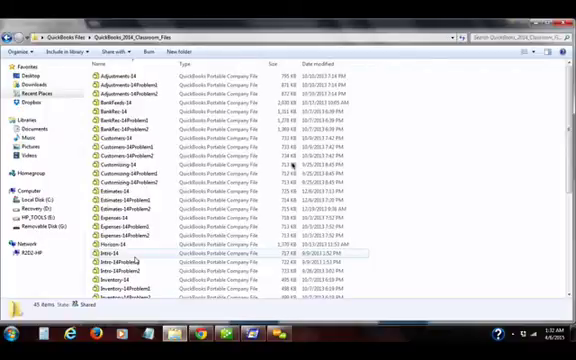
{"action": "mouse_move", "coordinate": [138, 263]}
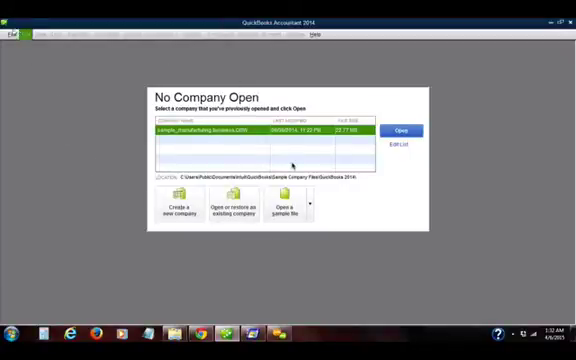
Choose to restore a company from a portable company file via File > Open or Restore Company.
{"action": "left_click", "coordinate": [10, 28]}
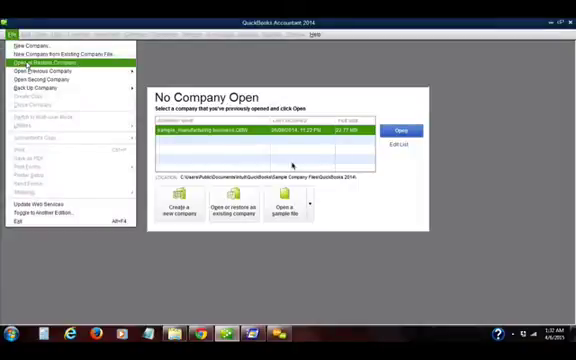
{"action": "left_click", "coordinate": [46, 59]}
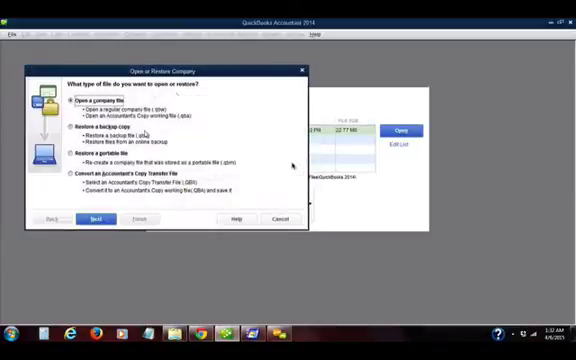
{"action": "left_click", "coordinate": [90, 157]}
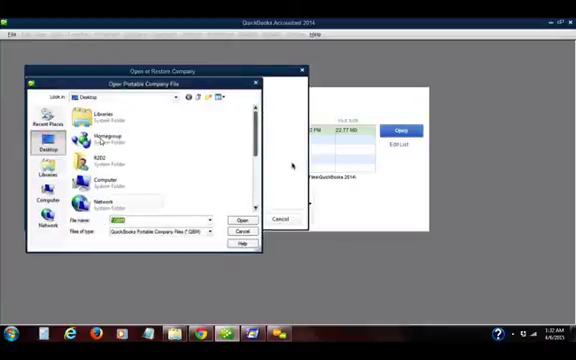
Browse into the QuickBooks Files folder to locate the Intro-14 portable file.
{"action": "scroll", "scroll_direction": "down", "scroll_amount": 3}
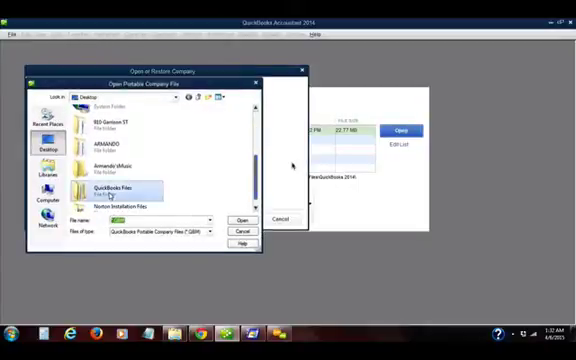
{"action": "double_click", "coordinate": [112, 190]}
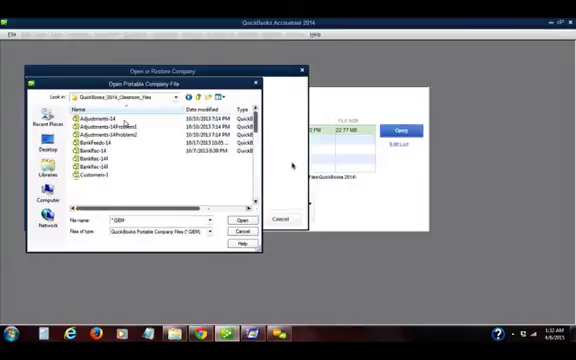
{"action": "scroll", "scroll_direction": "down", "scroll_amount": 3}
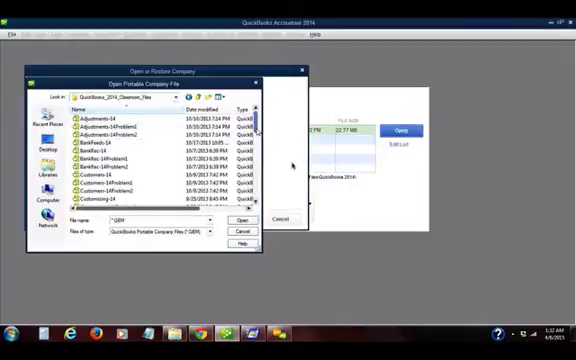
{"action": "scroll", "scroll_direction": "down", "scroll_amount": 3}
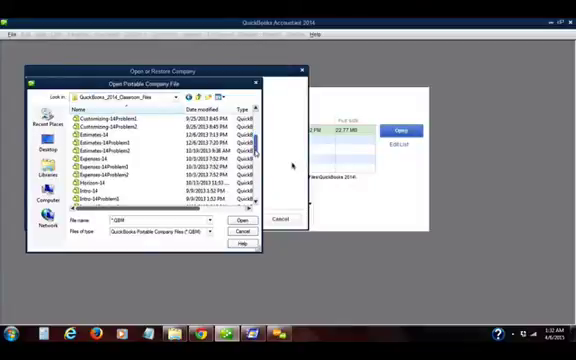
{"action": "scroll", "scroll_direction": "down", "scroll_amount": 3}
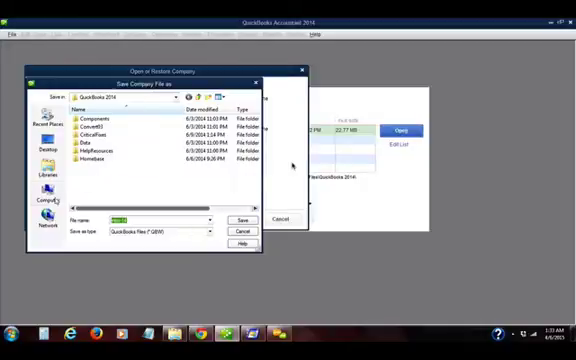
Create a QuickBooks Files folder on Local Disk (C:) and open it as the Intro-14 location.
{"action": "left_click", "coordinate": [42, 192]}
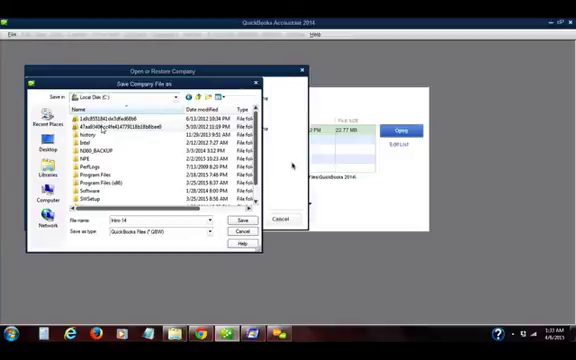
{"action": "mouse_move", "coordinate": [90, 133]}
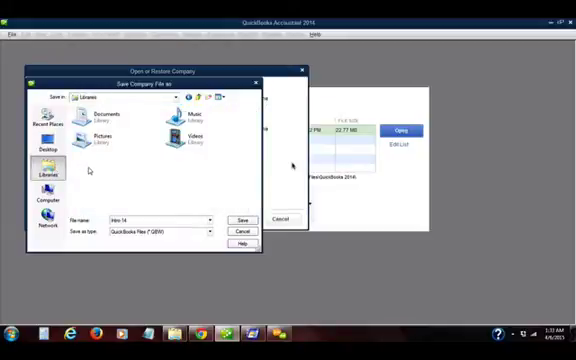
{"action": "right_click", "coordinate": [130, 175]}
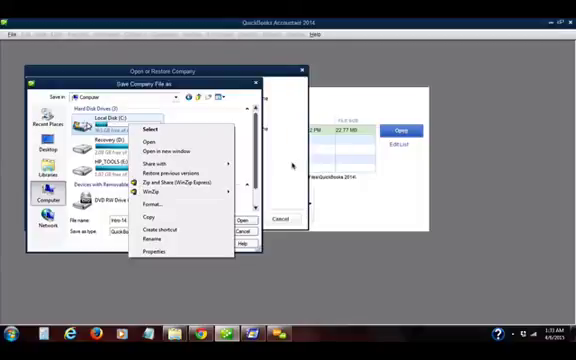
{"action": "left_click", "coordinate": [147, 130]}
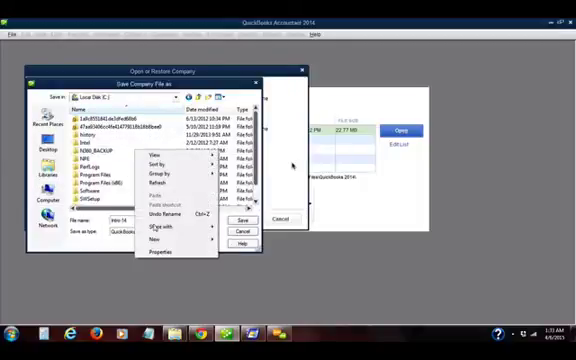
{"action": "mouse_move", "coordinate": [152, 239]}
{"action": "type", "text": "QuickBooks Files"}
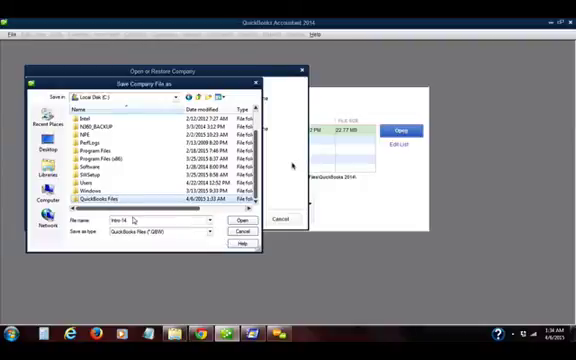
{"action": "double_click", "coordinate": [100, 208]}
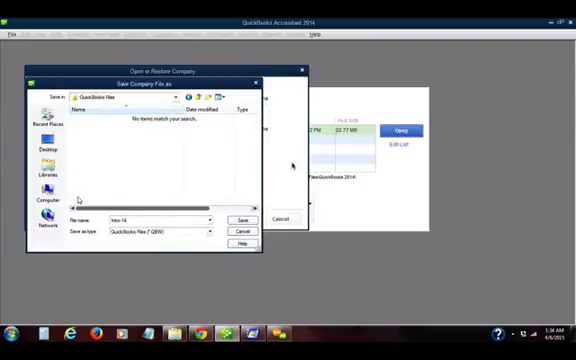